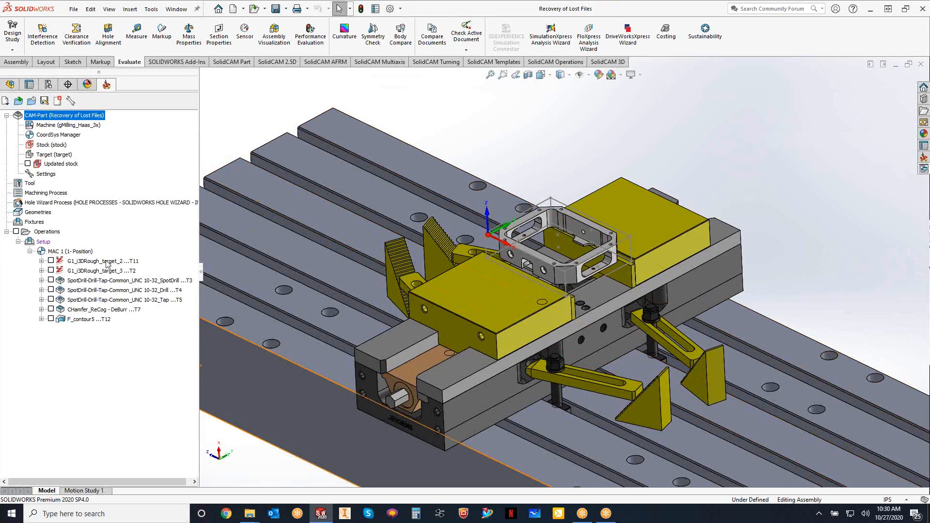
- Select every machining operation under the Setup and delete them all with Yes to All
left_click(104, 261)
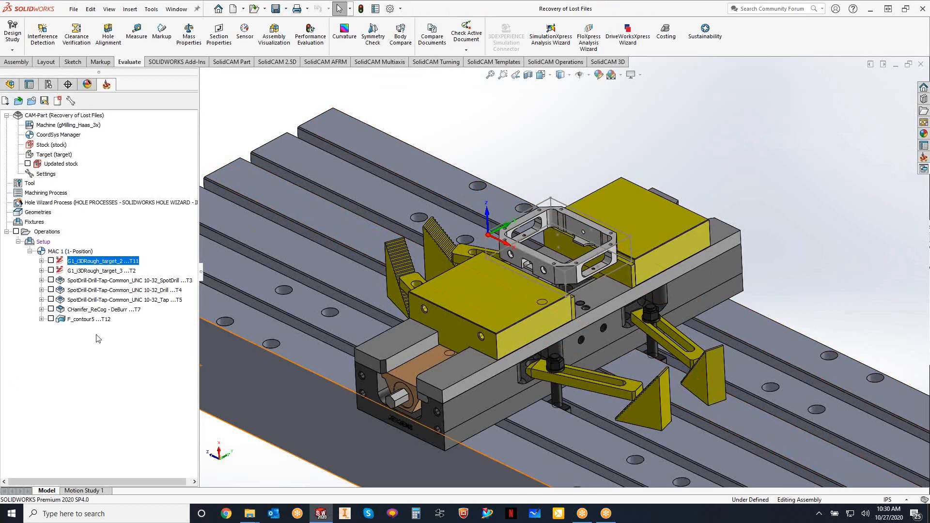
left_click(90, 319)
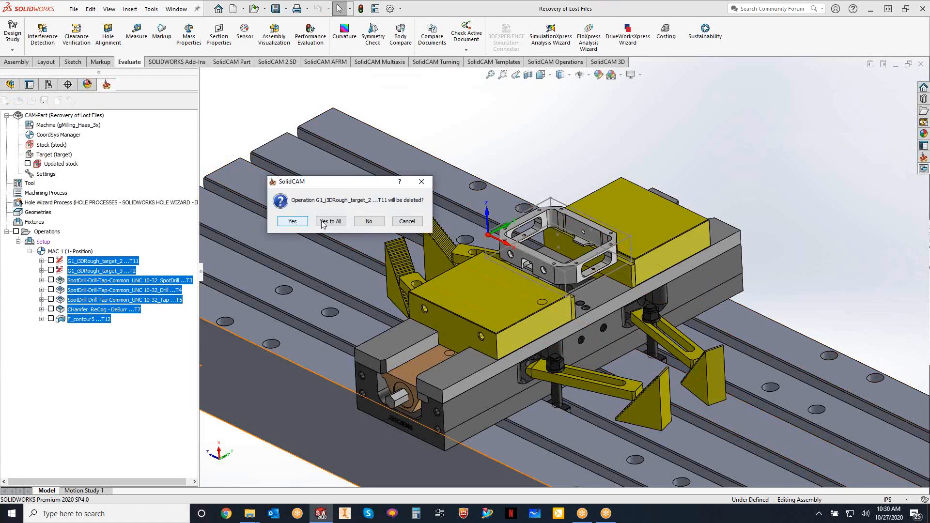
left_click(330, 221)
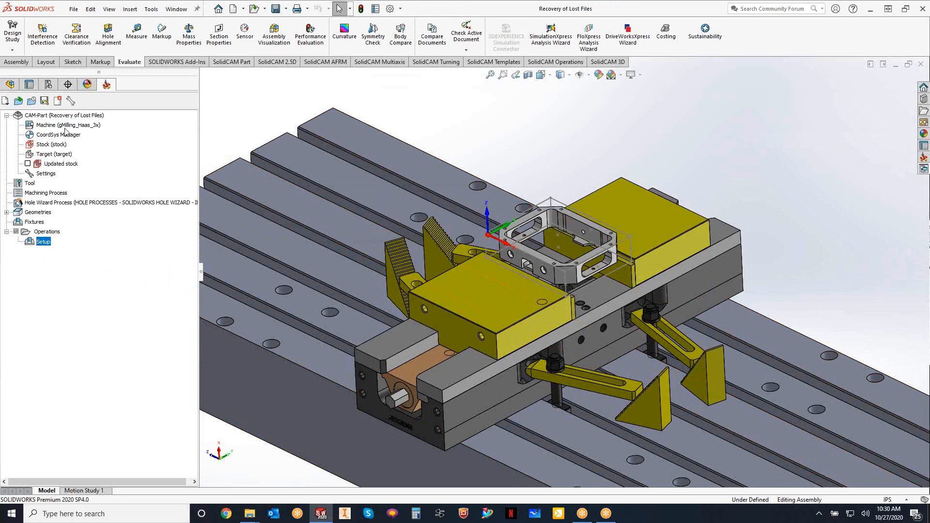
- Close the SolidCAM part from the CAM-Part node's context menu
right_click(63, 116)
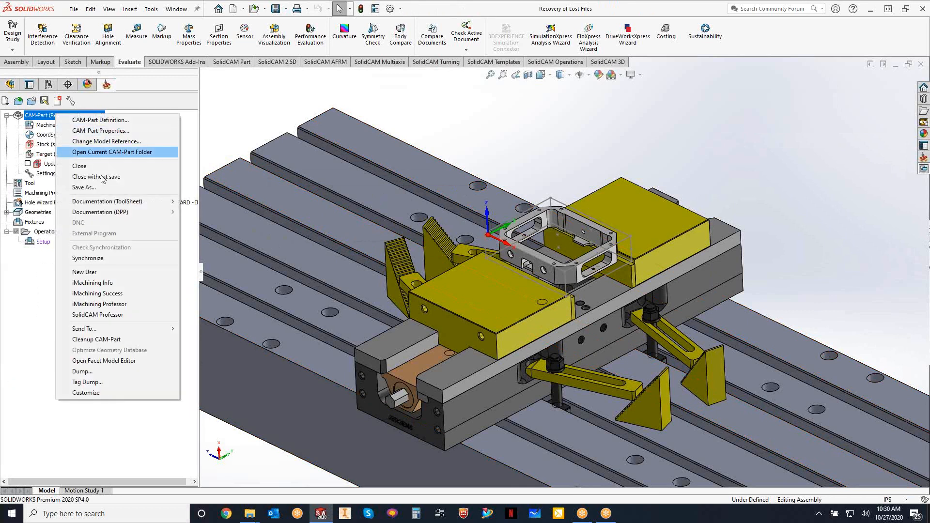
mouse_move(95, 177)
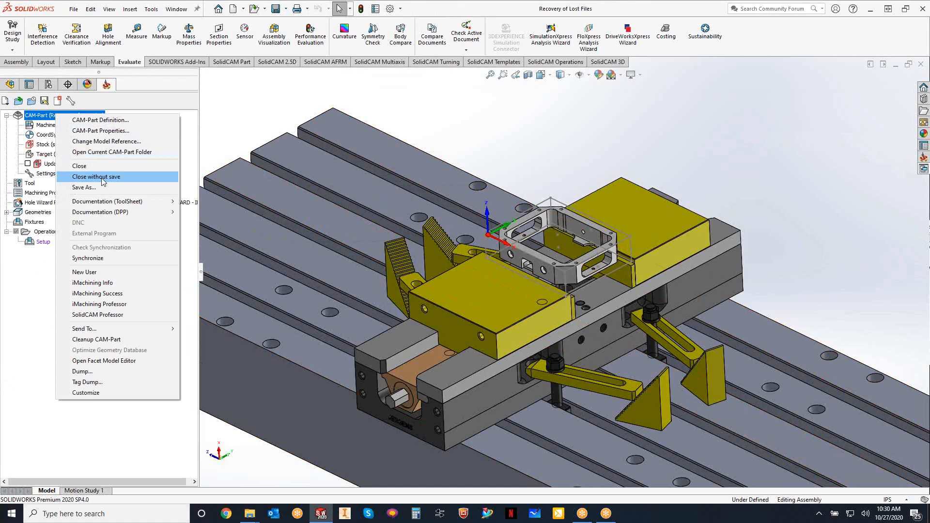
mouse_move(93, 171)
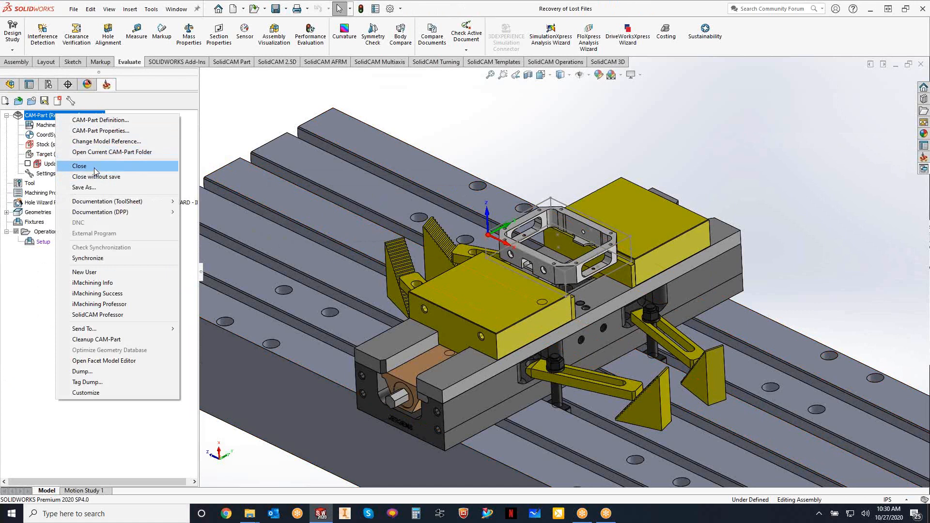
mouse_move(140, 180)
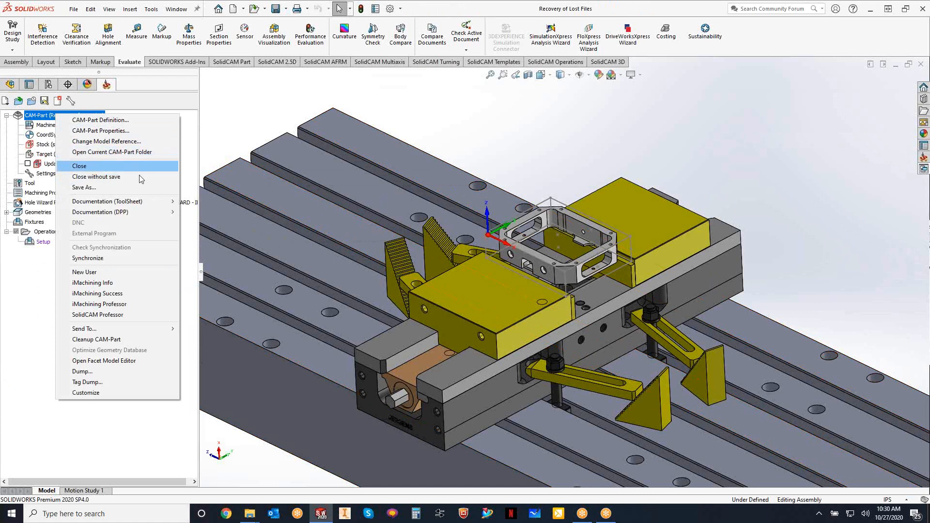
left_click(79, 165)
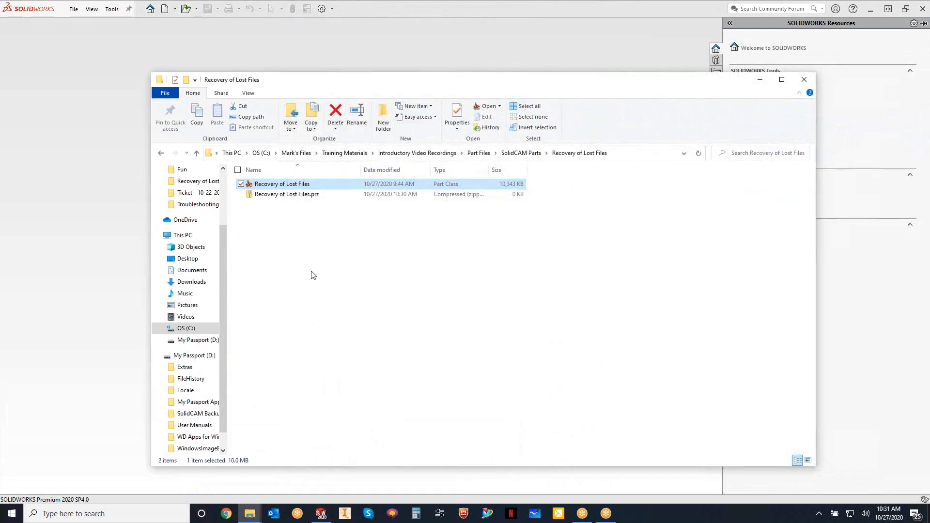
- Restore the part file's 9:44 AM previous version, replacing the existing file in its folder
left_click(313, 276)
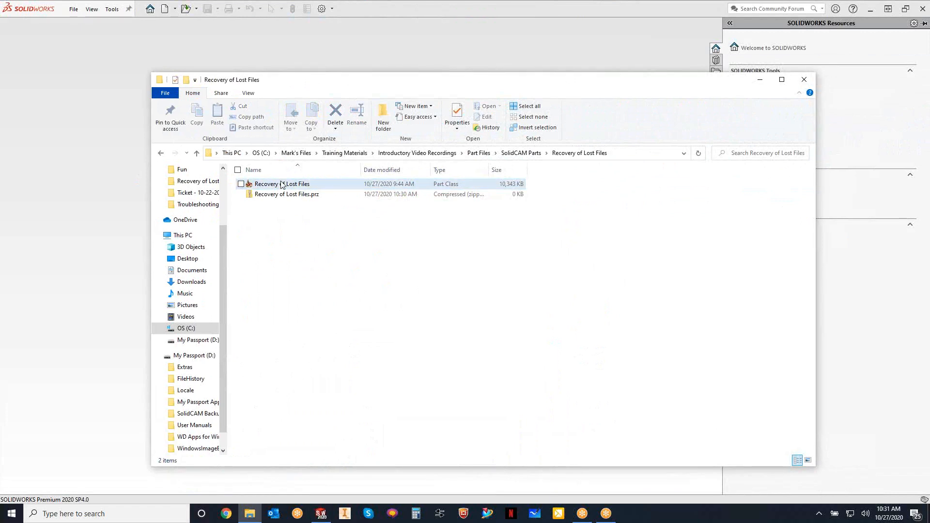
right_click(282, 184)
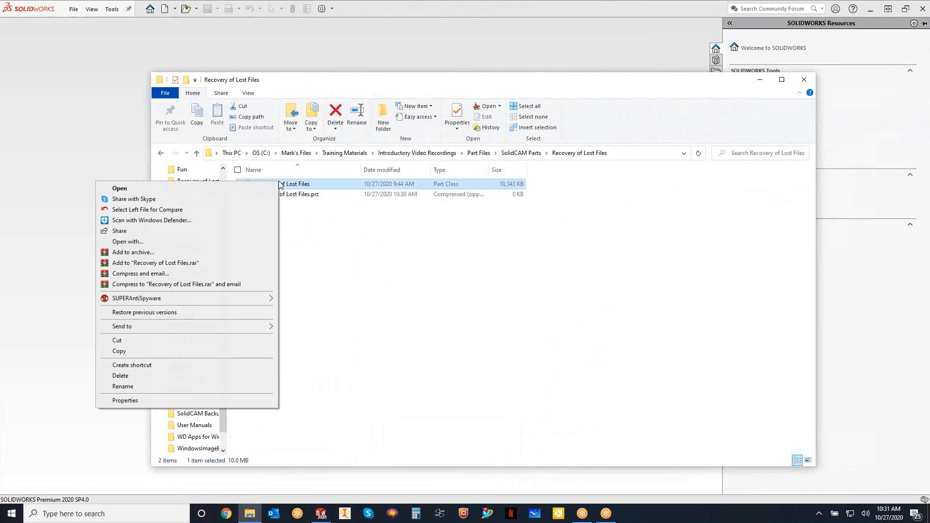
left_click(124, 400)
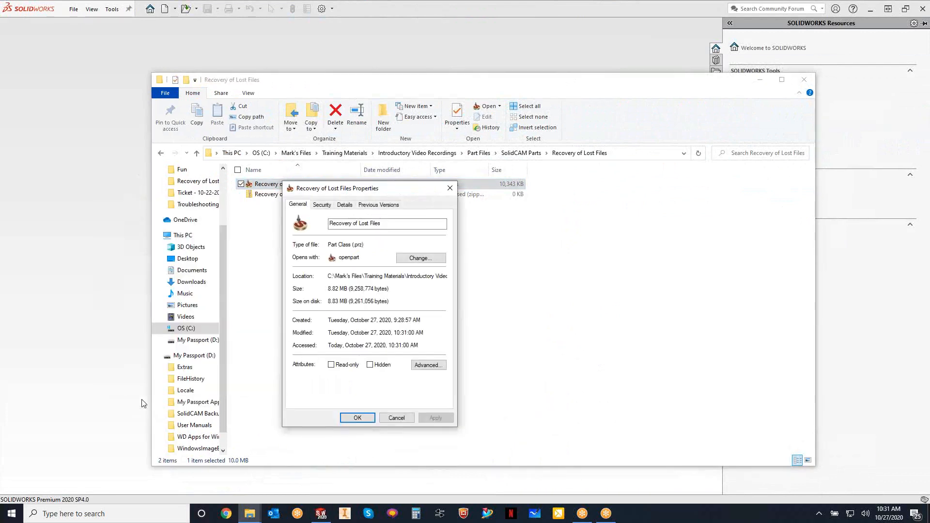
mouse_move(378, 205)
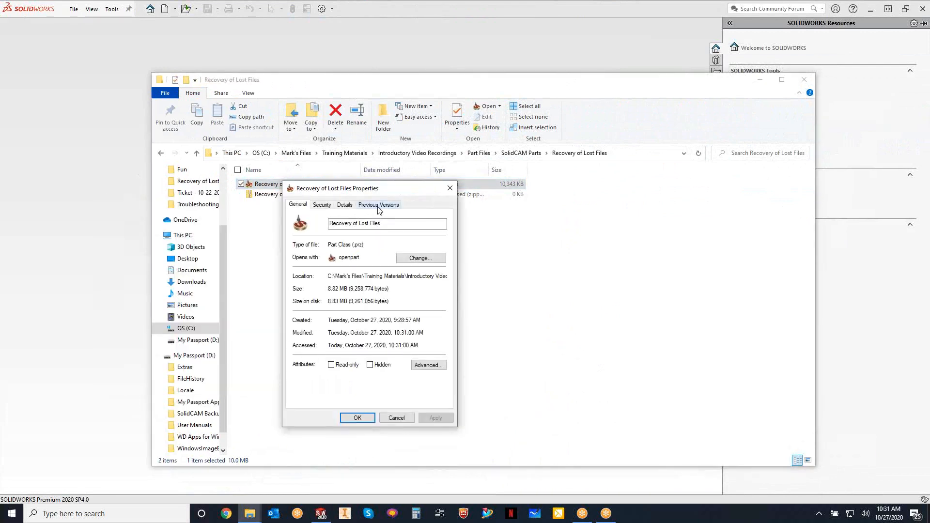
left_click(377, 204)
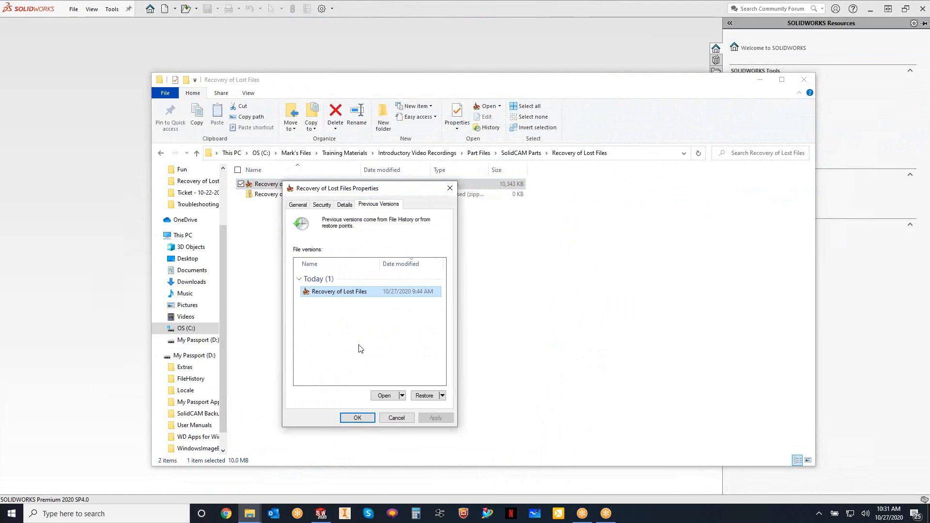
mouse_move(771, 429)
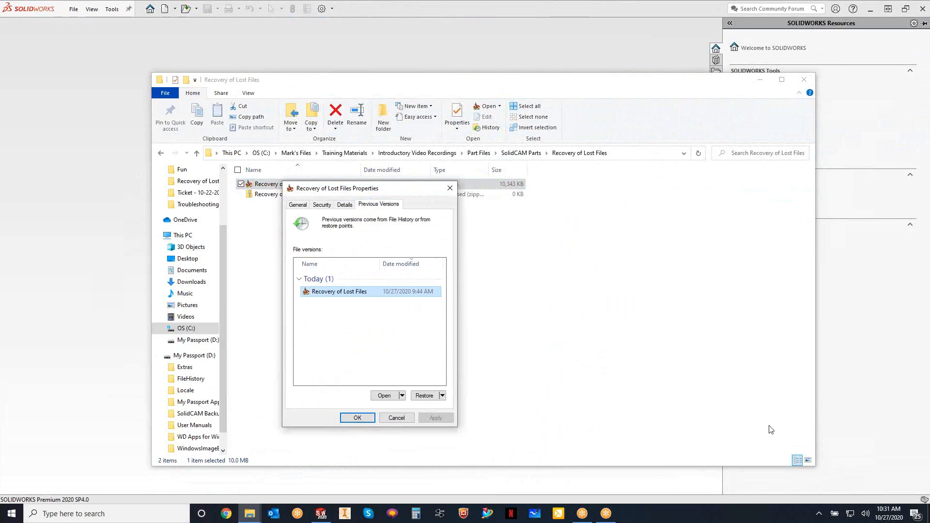
mouse_move(375, 330)
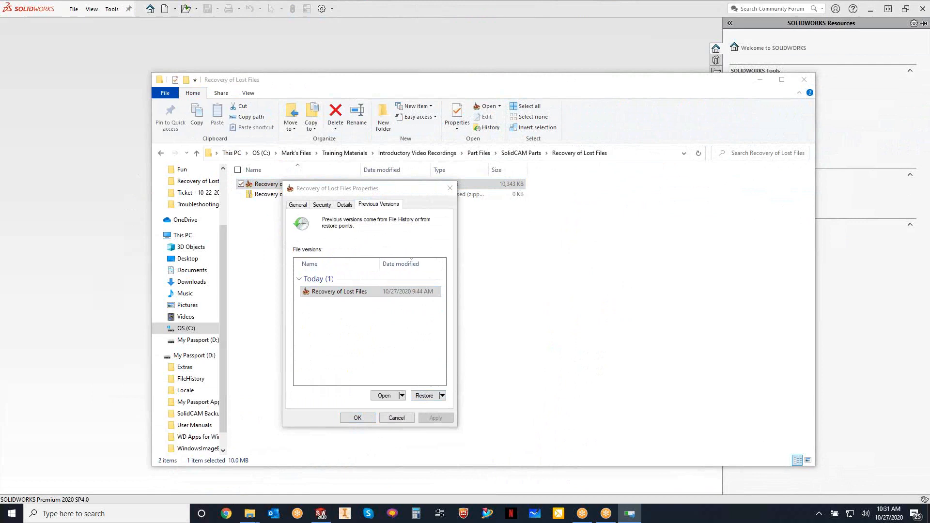
left_click(424, 395)
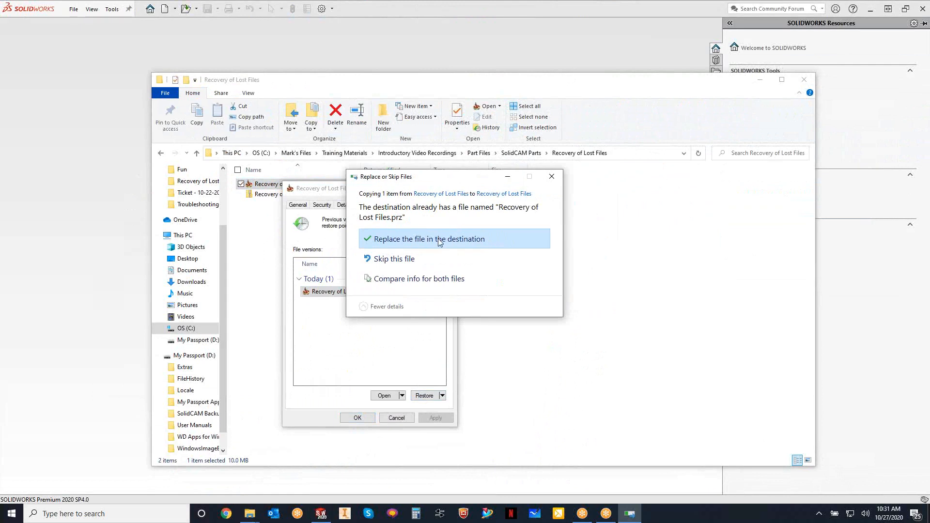
left_click(428, 238)
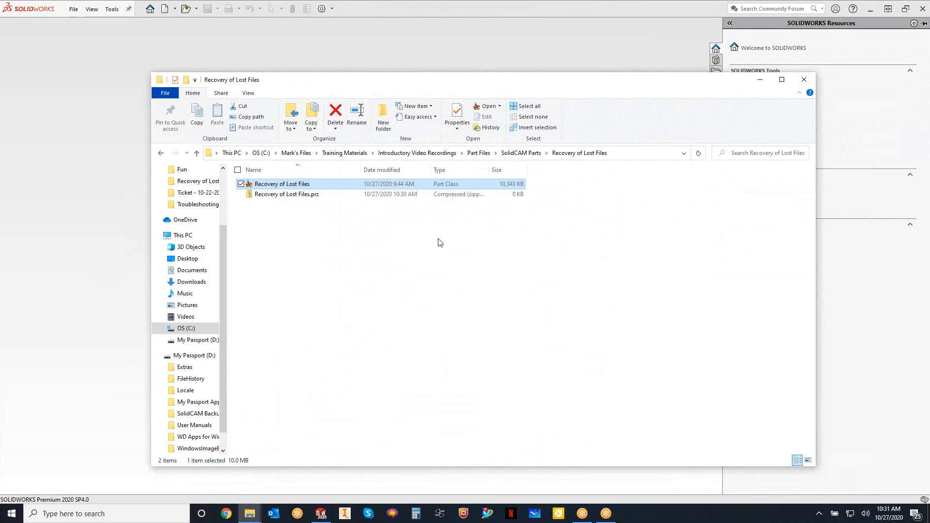
mouse_move(418, 244)
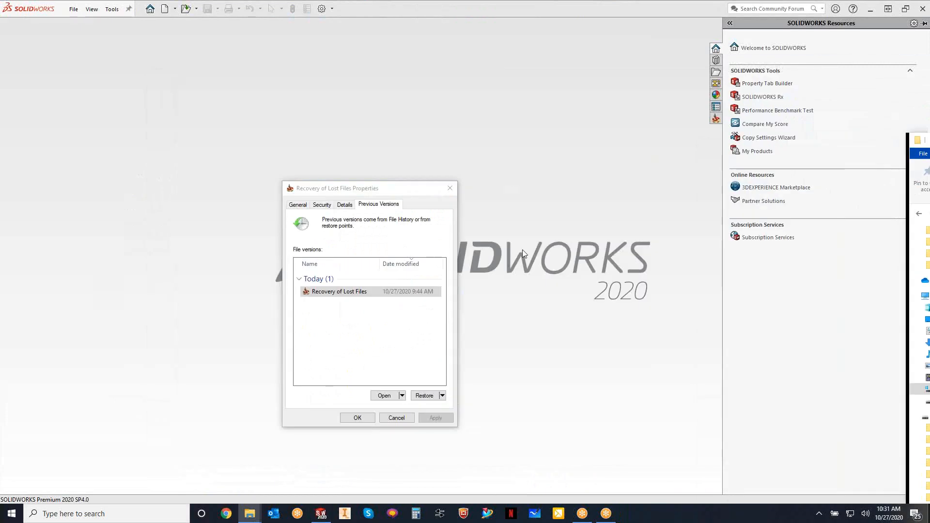
- Close the file Properties dialog with OK and return to SOLIDWORKS
left_click(396, 418)
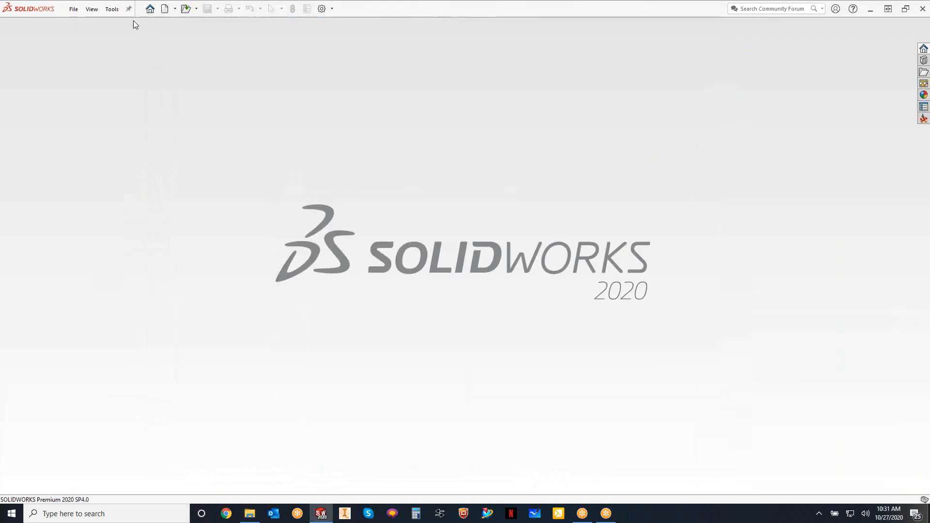
left_click(111, 8)
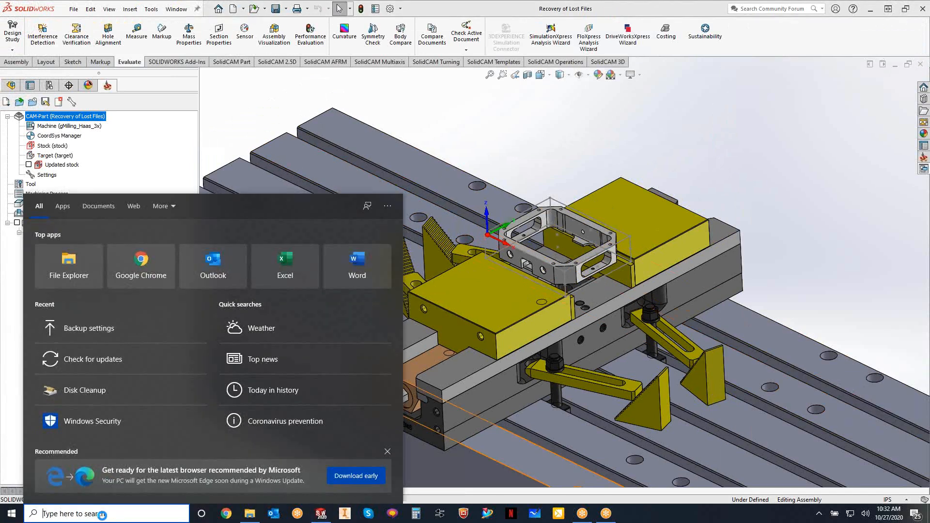
- Search Windows for 'file history' to reach the Backup settings
type("file history")
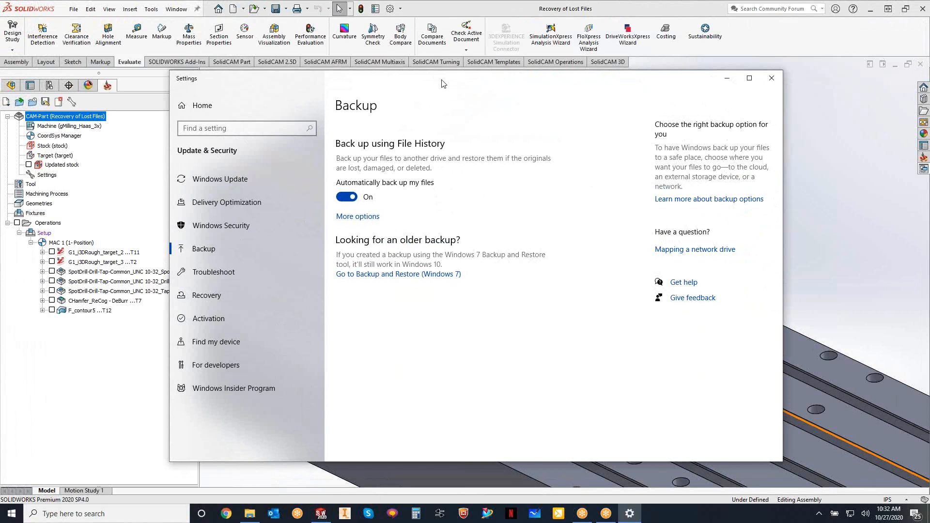
mouse_move(489, 139)
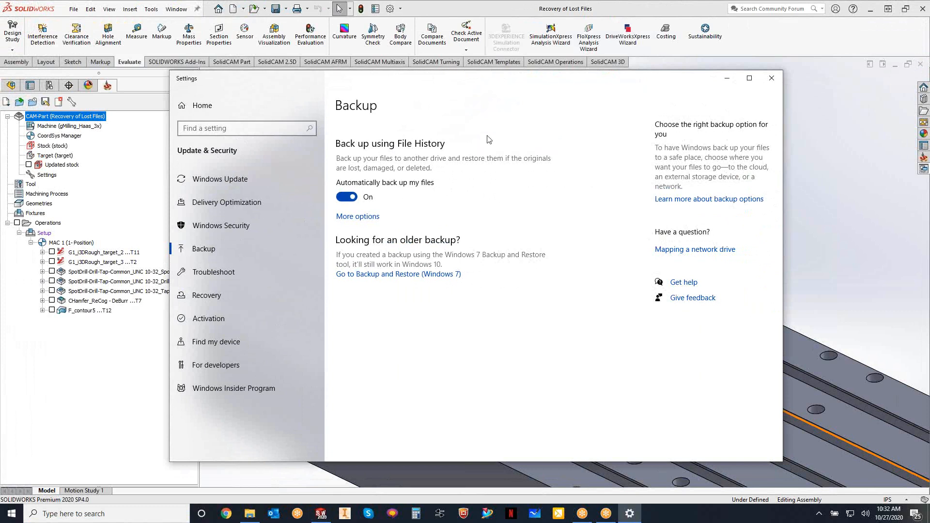
mouse_move(497, 116)
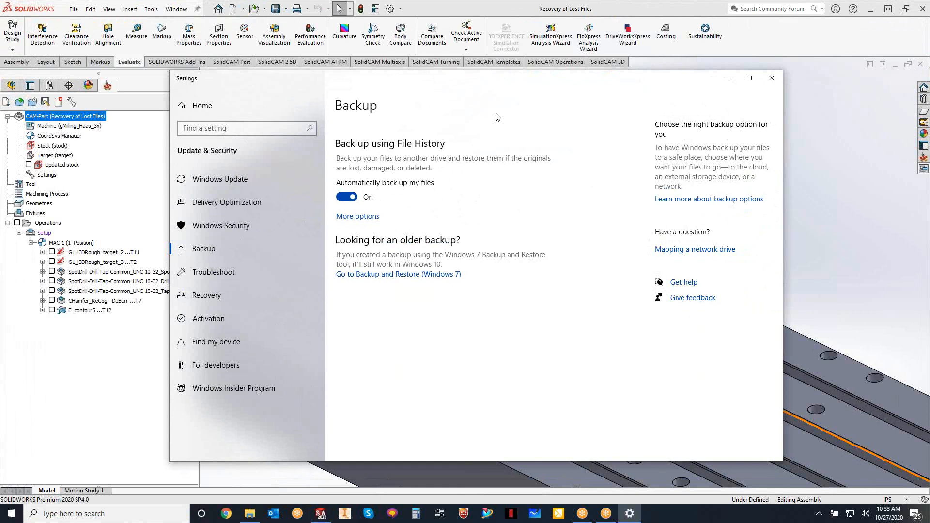
mouse_move(357, 216)
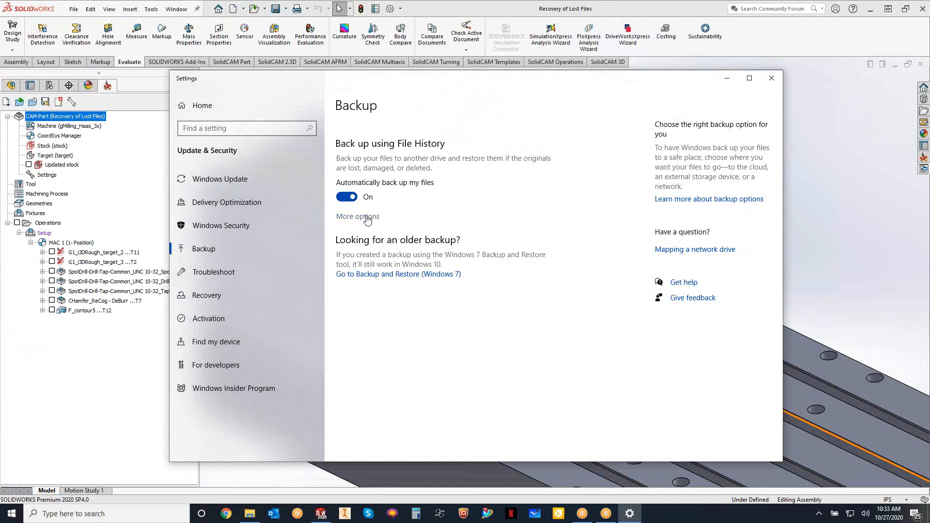
- Confirm backups run every 10 minutes and include Recovery of Lost Files, then close Settings
left_click(358, 217)
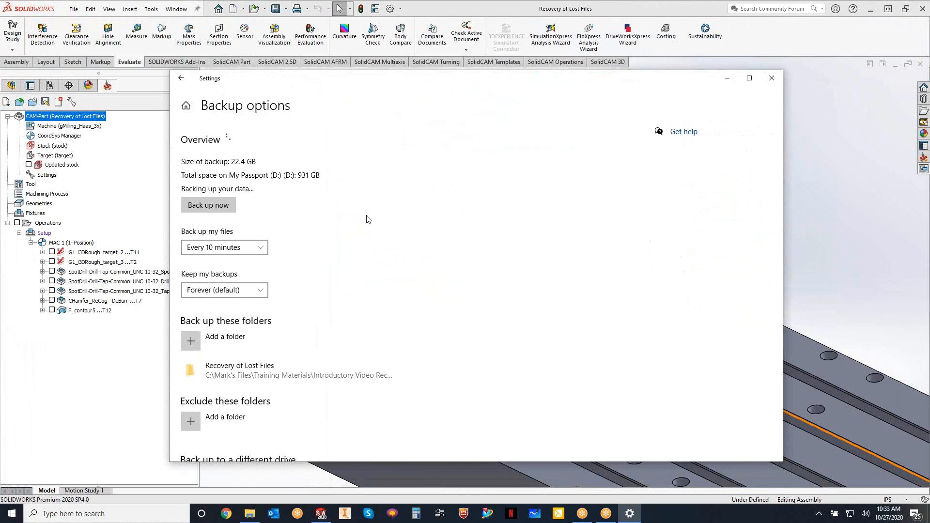
left_click(208, 204)
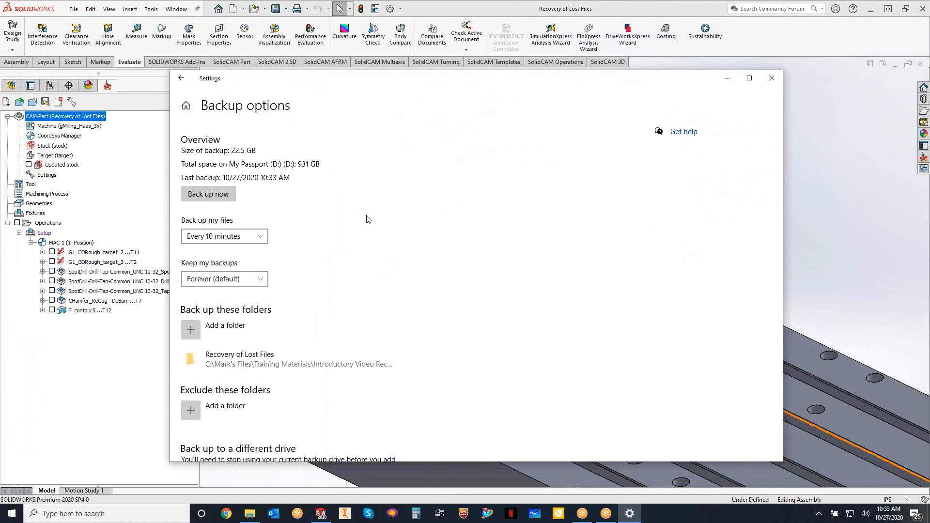
scroll("down", 3)
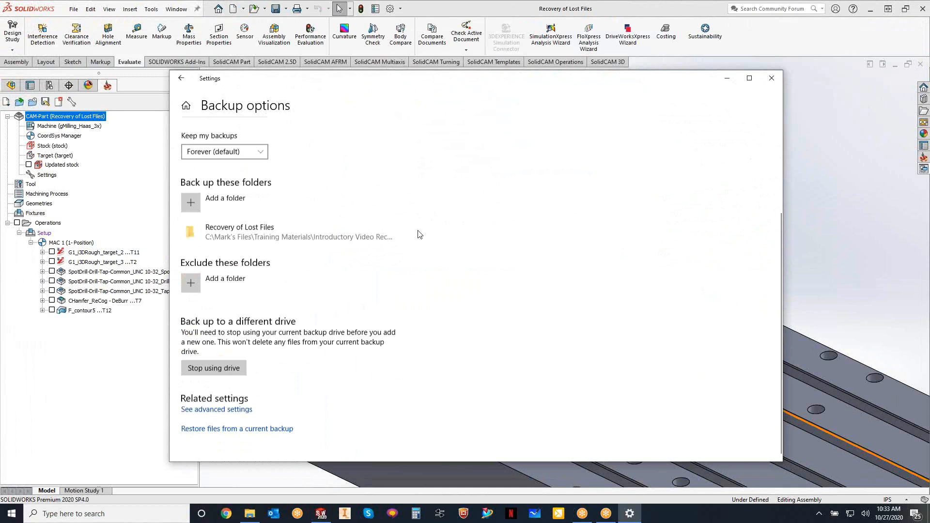
mouse_move(491, 225)
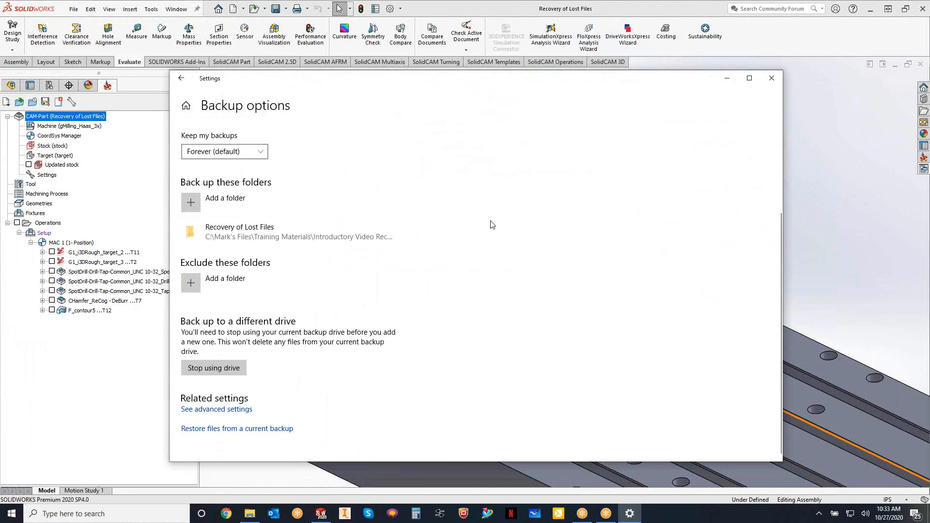
left_click(285, 232)
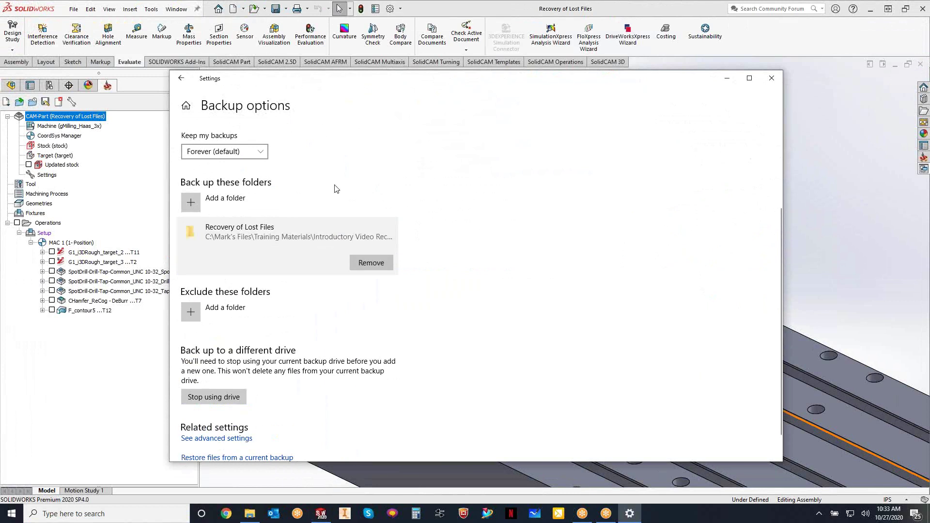
mouse_move(512, 230)
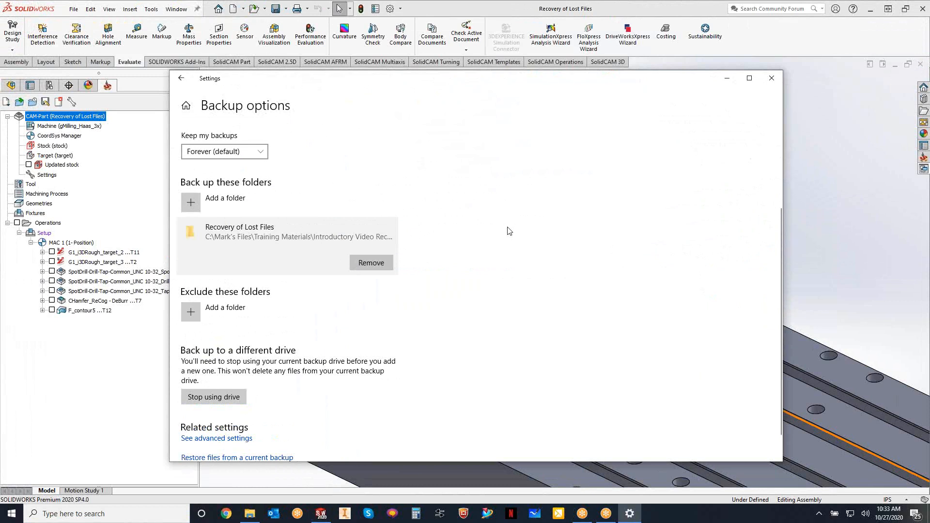
mouse_move(514, 273)
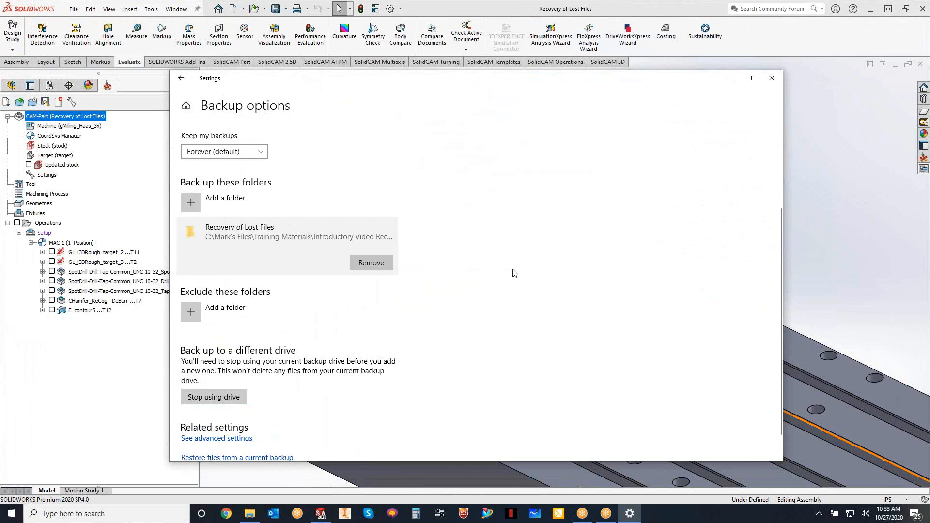
scroll("up", 3)
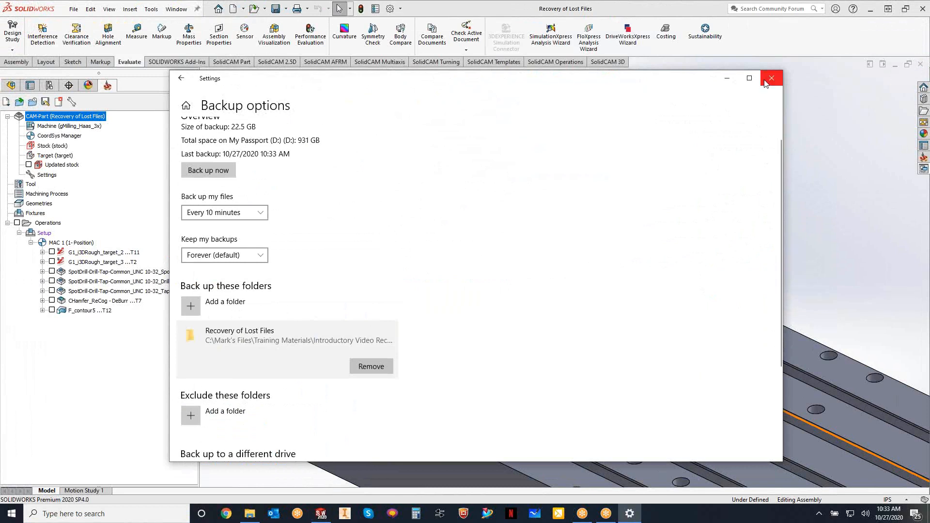
left_click(771, 78)
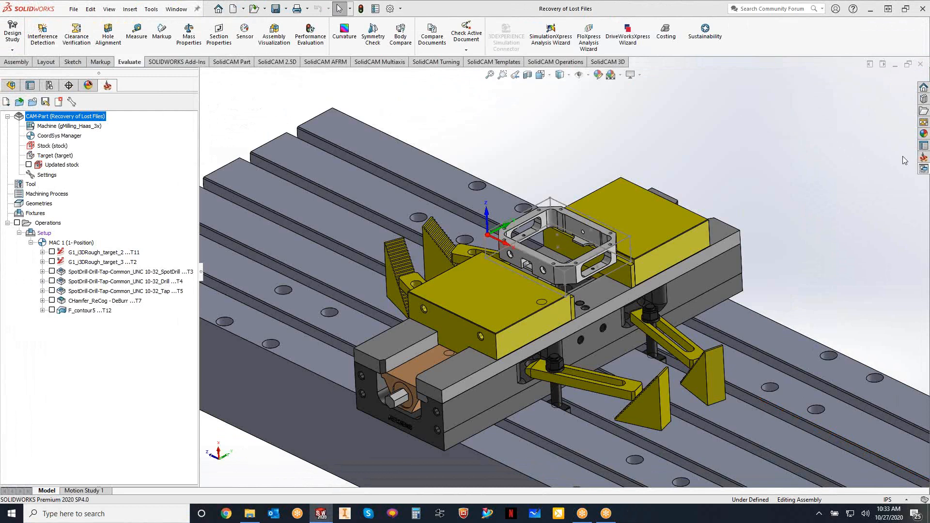
- Show the part file's Previous Versions, listing the 10/27/2020 9:44 AM version
left_click(248, 513)
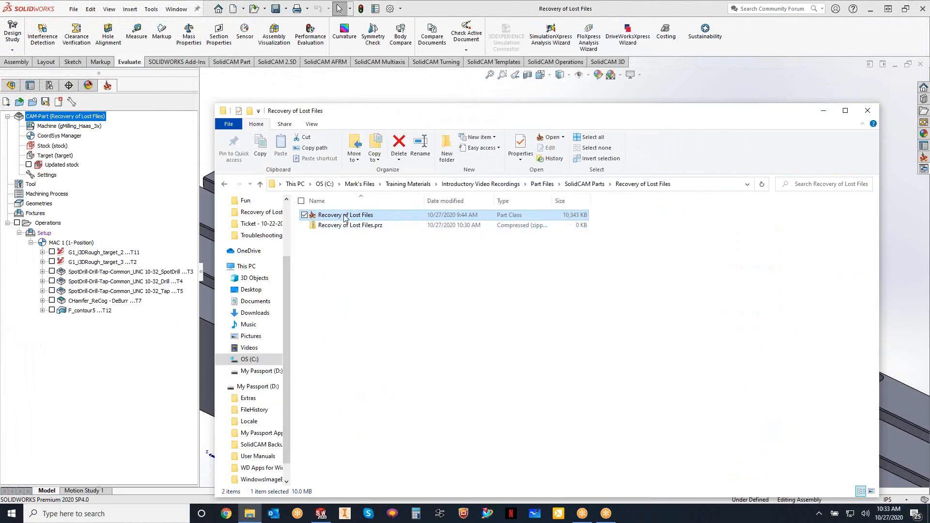
right_click(346, 215)
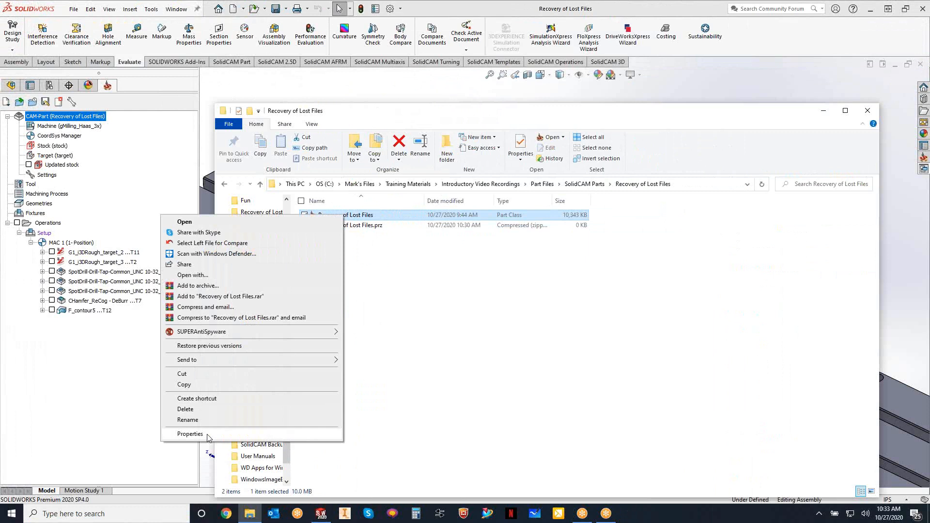
left_click(190, 433)
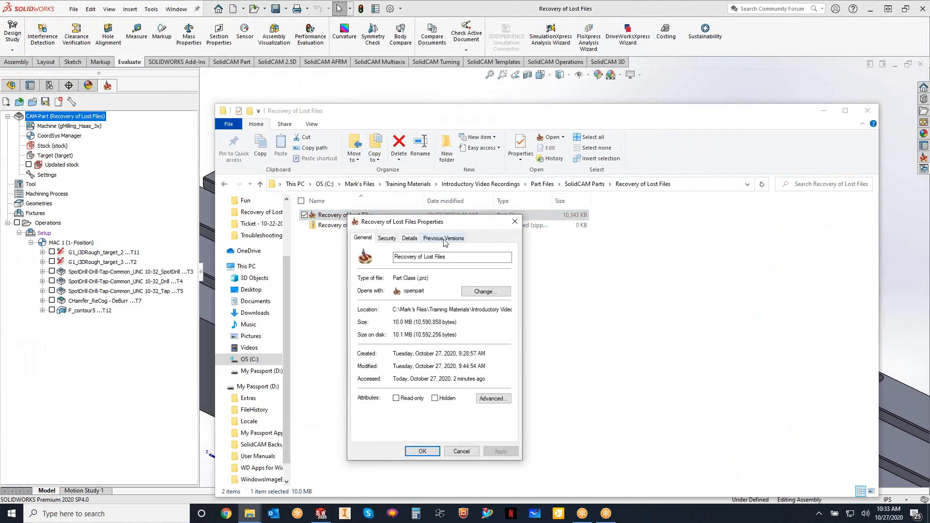
left_click(442, 238)
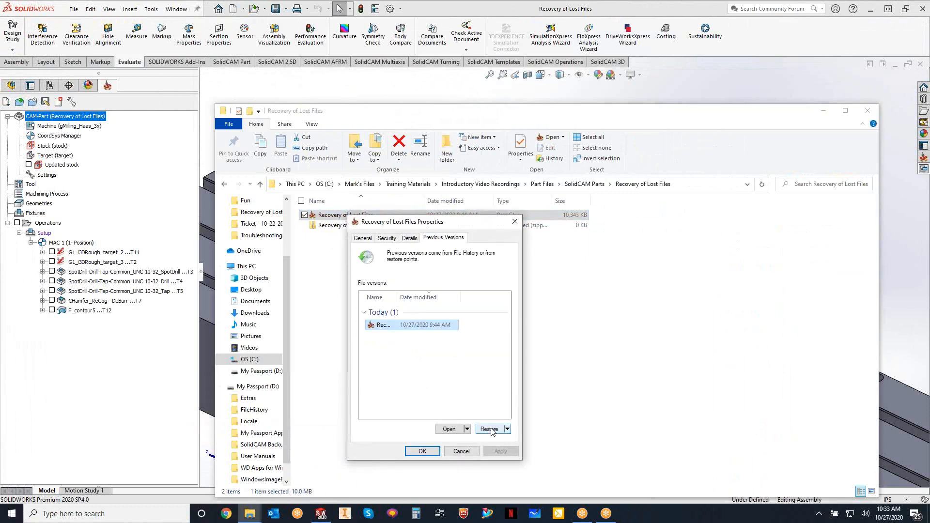
mouse_move(451, 389)
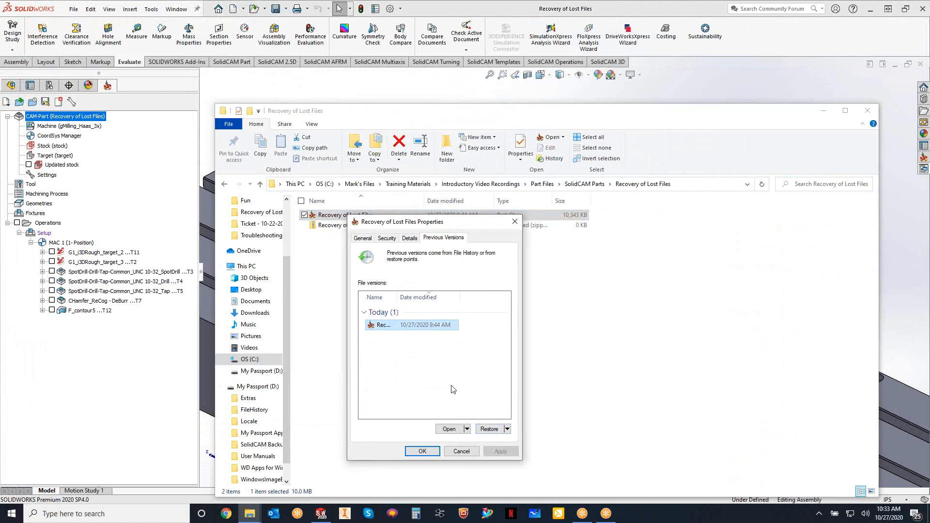